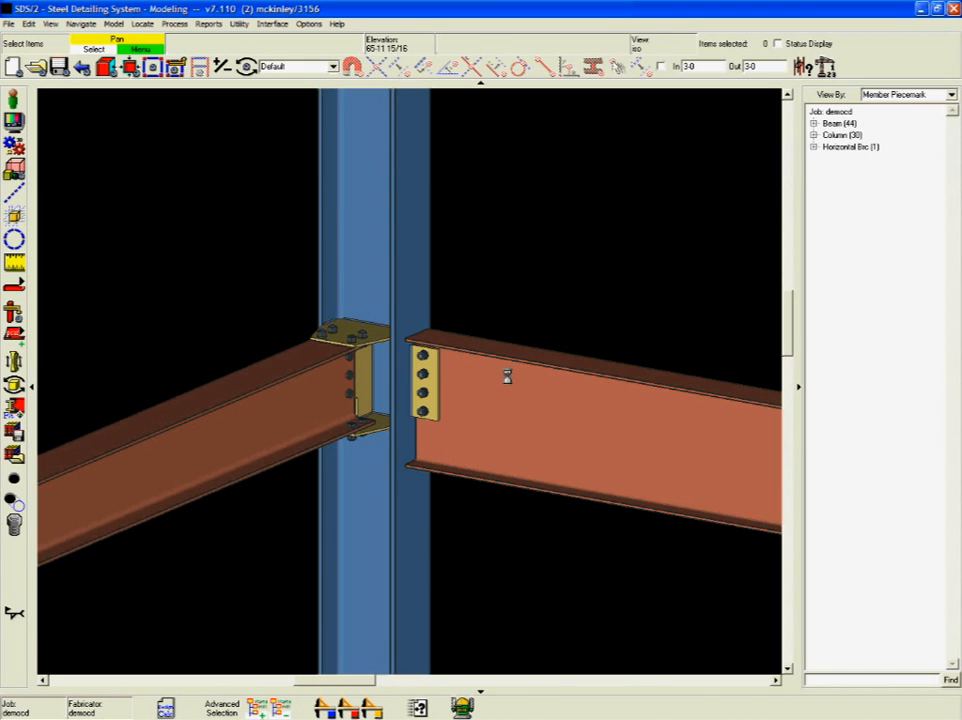
Step: Enter 65 kips as the beam's left-end shear load and confirm the redesign
double_click(507, 377)
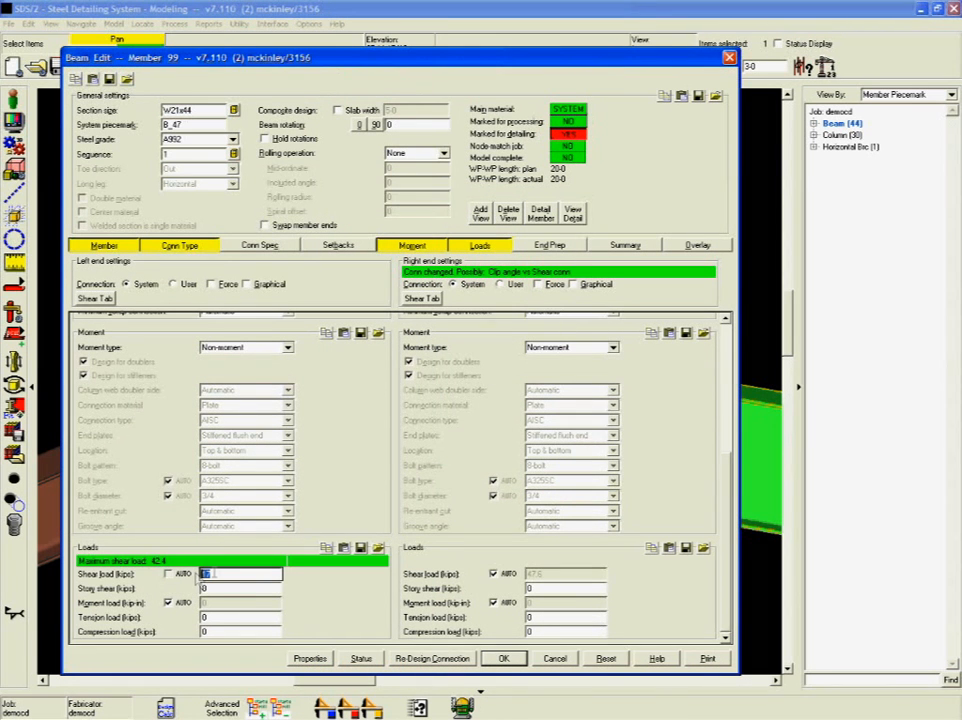
type("65")
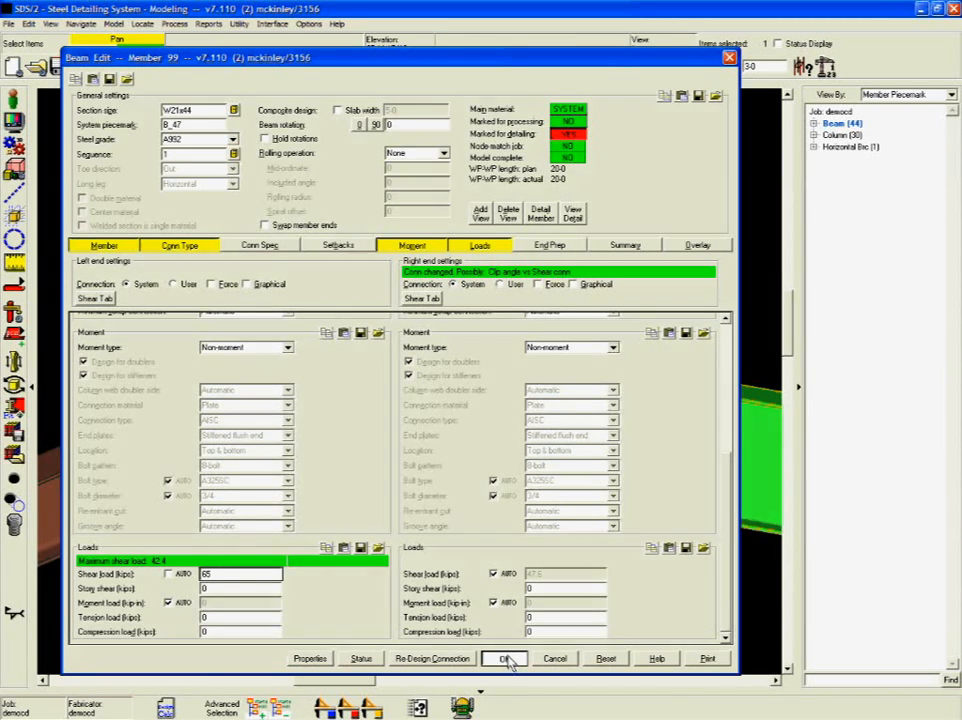
left_click(505, 658)
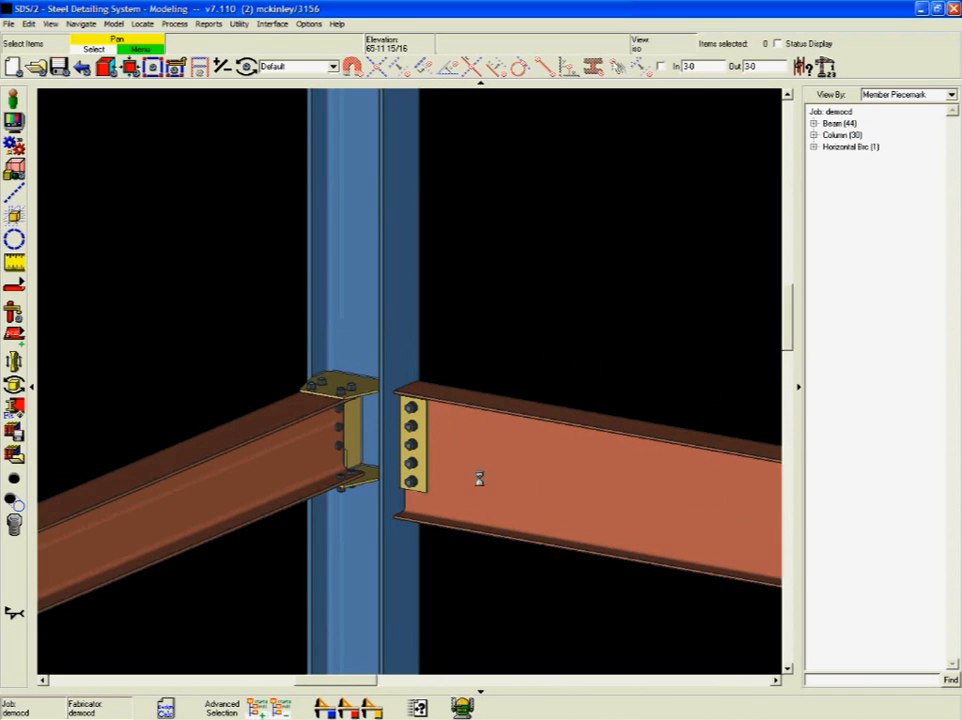
Step: Review the beam's connection strength report, confirming the left-end shear tab is OK at 65 kips
double_click(478, 480)
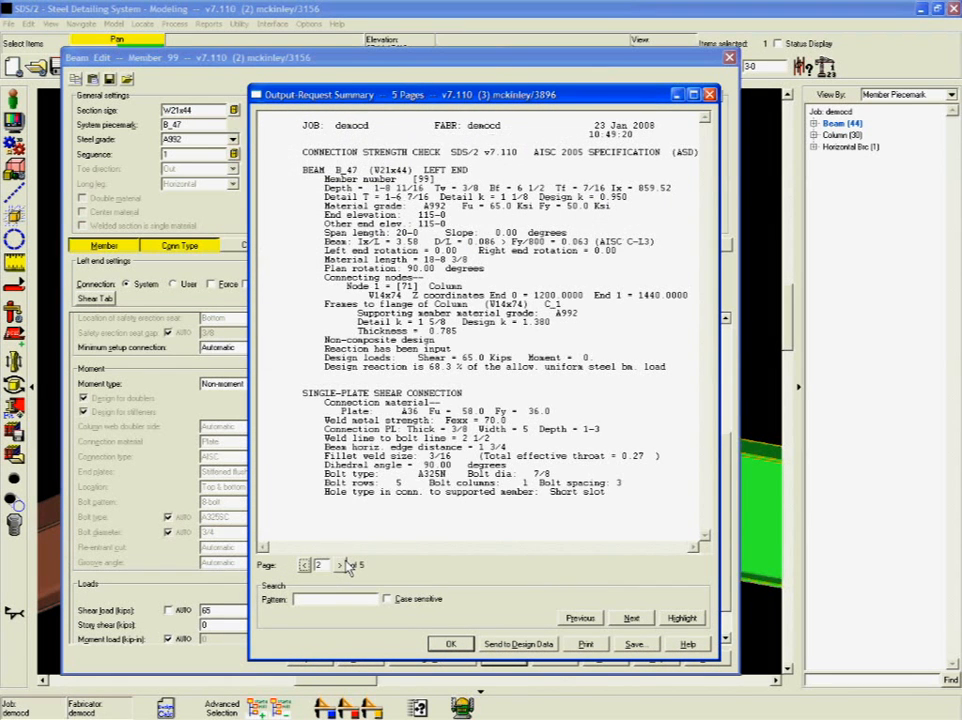
left_click(340, 565)
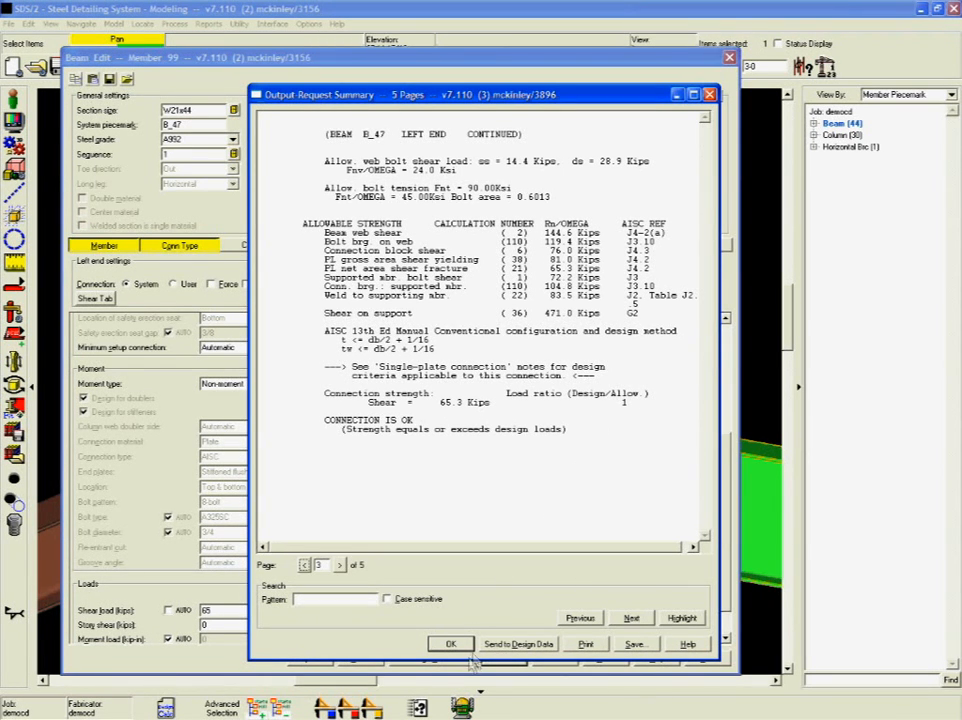
left_click(450, 643)
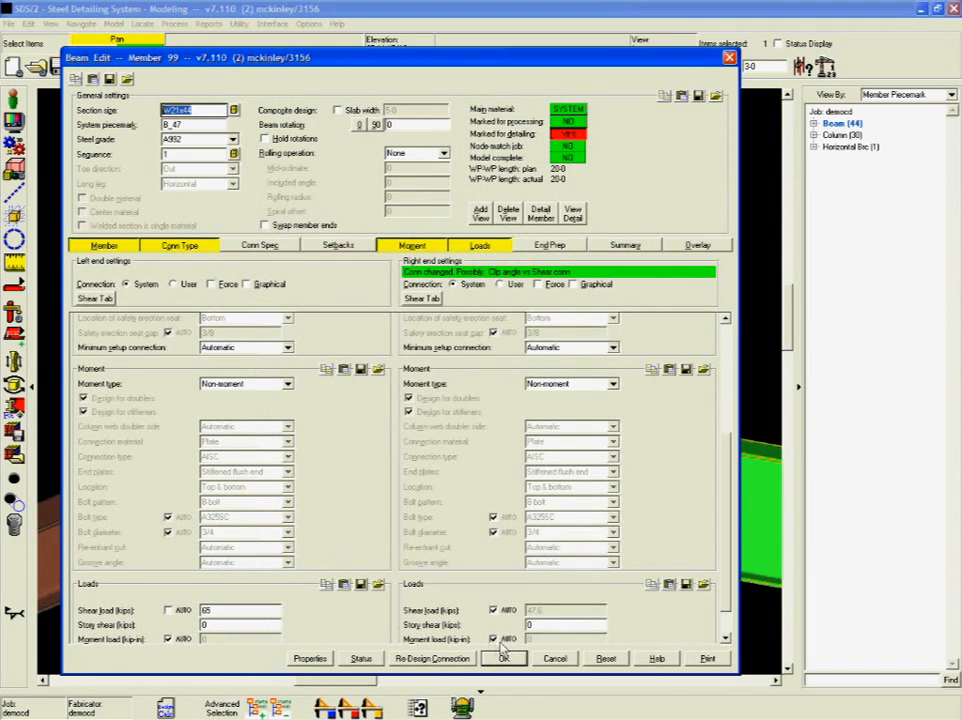
Step: Edit the selected column's rotation and apply the change
left_click(504, 658)
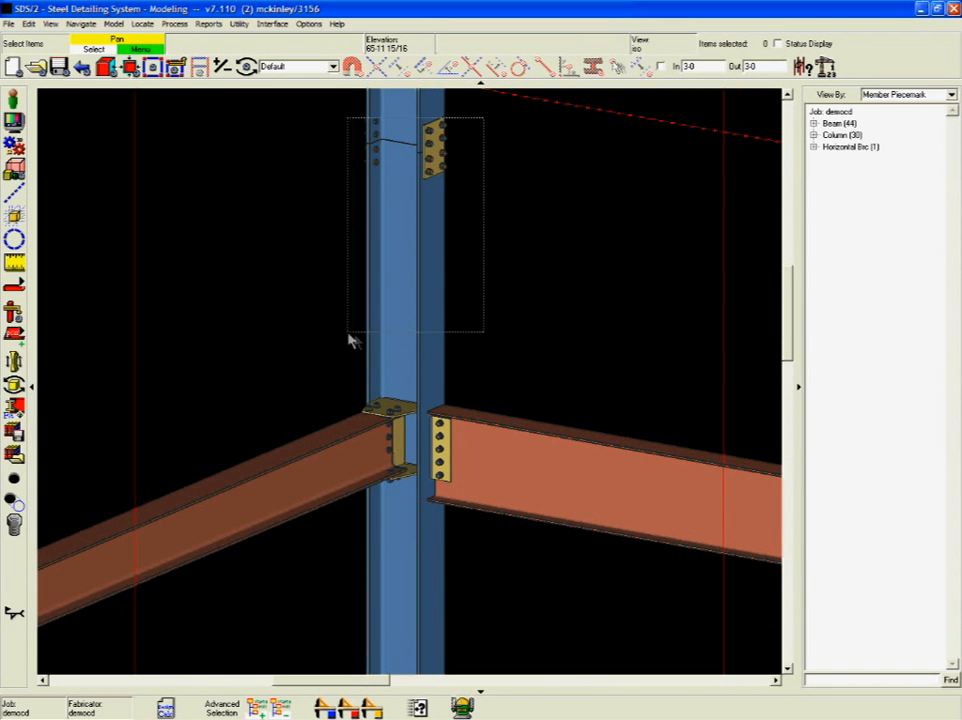
right_click(405, 195)
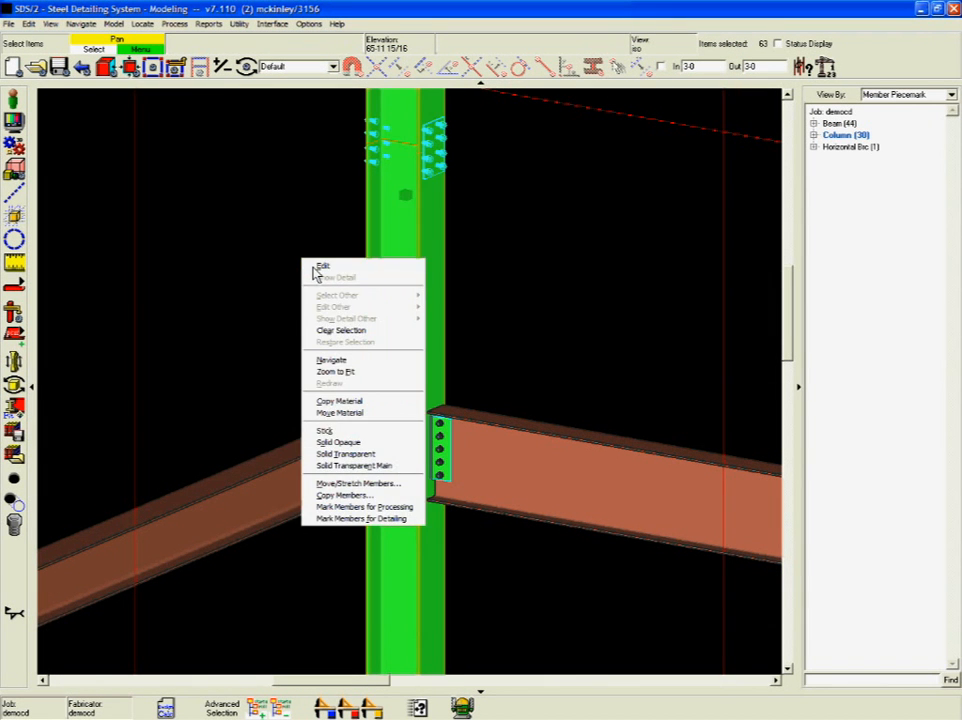
left_click(323, 266)
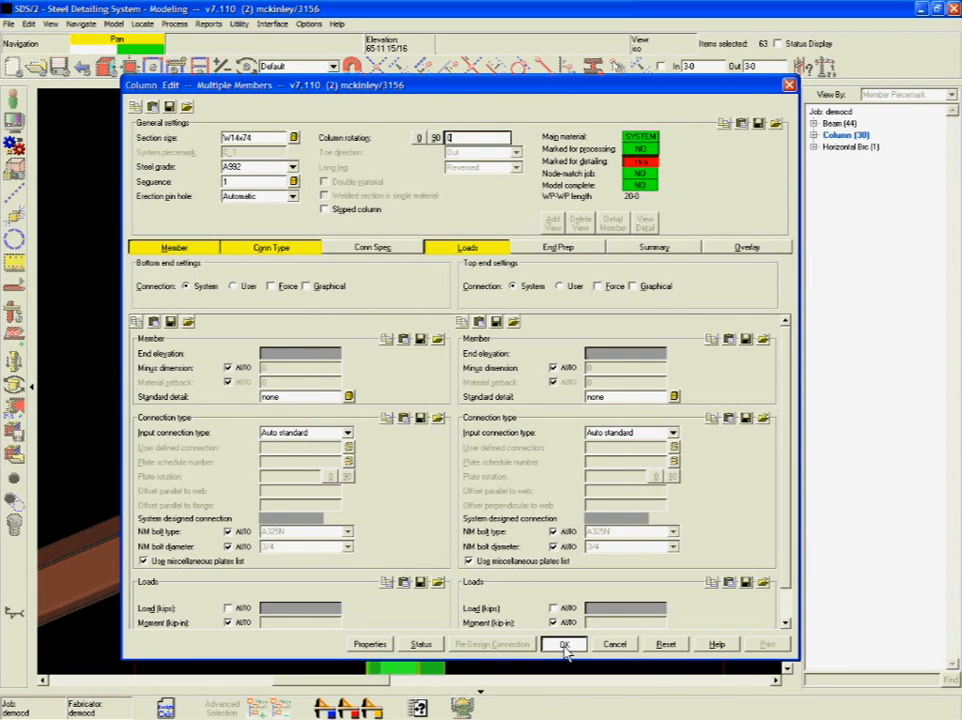
left_click(565, 643)
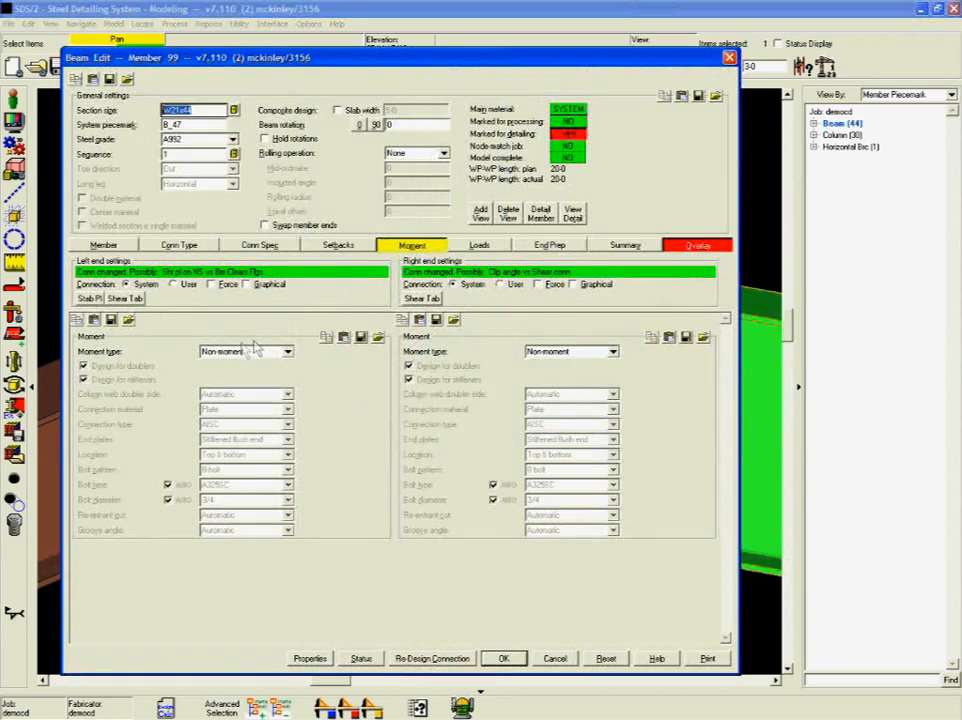
Step: Set the left-end Moment type to Bolted
left_click(287, 351)
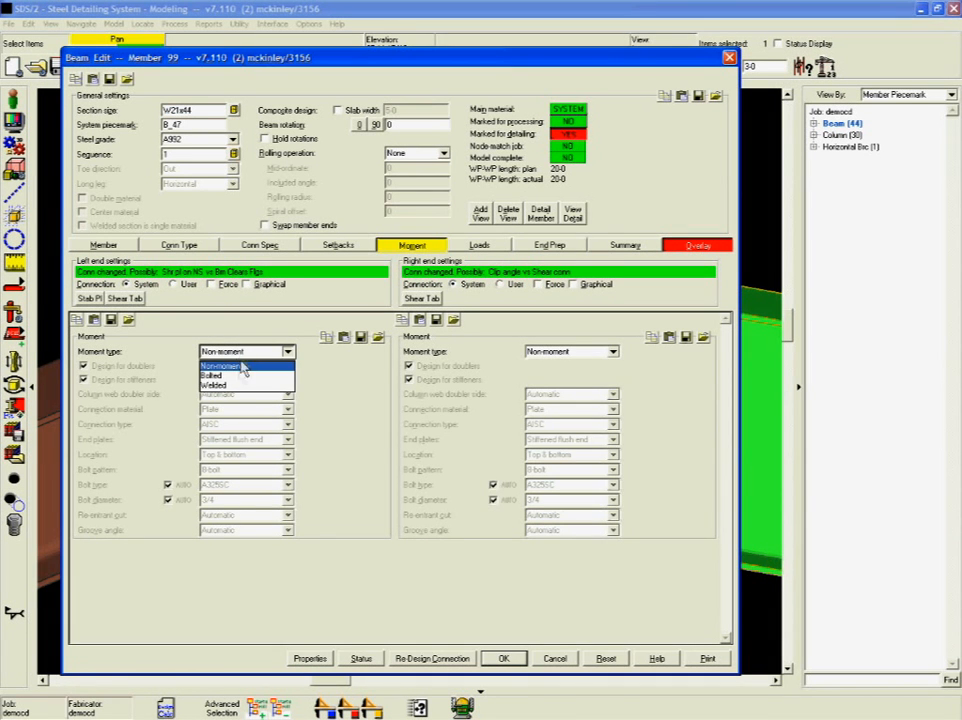
left_click(213, 375)
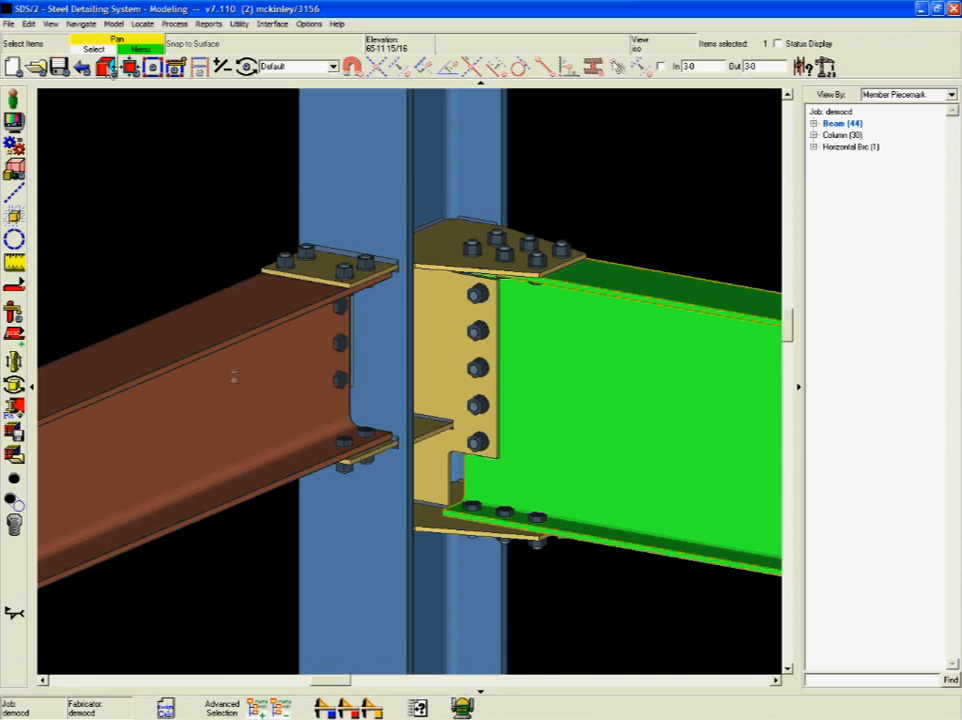
left_click(445, 335)
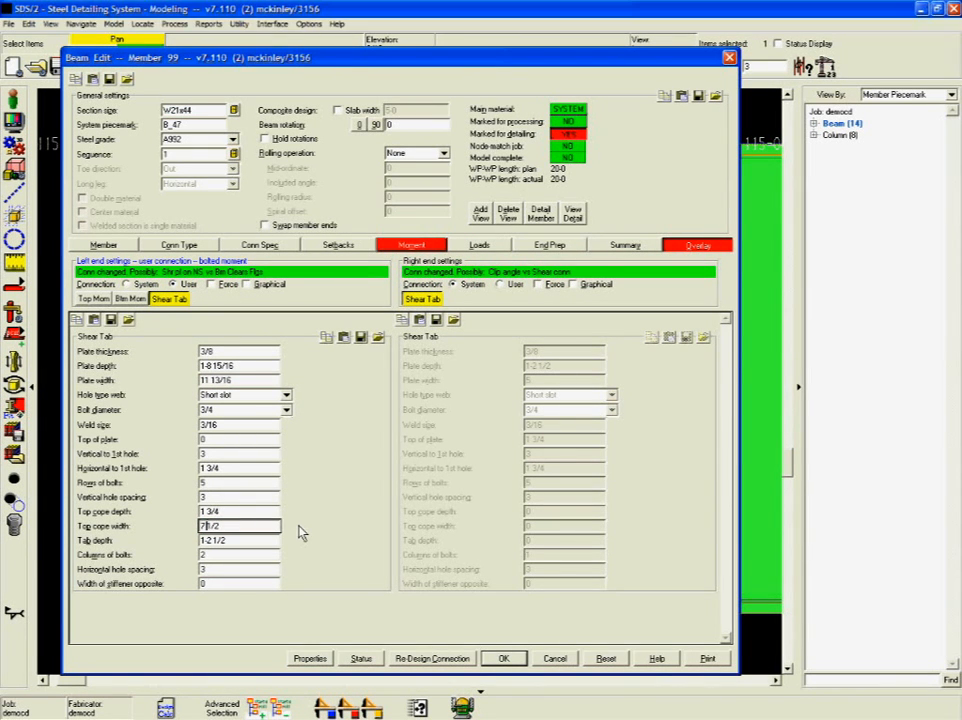
Step: Apply the shear tab with 2 bolt columns and reprocess the members
left_click(504, 658)
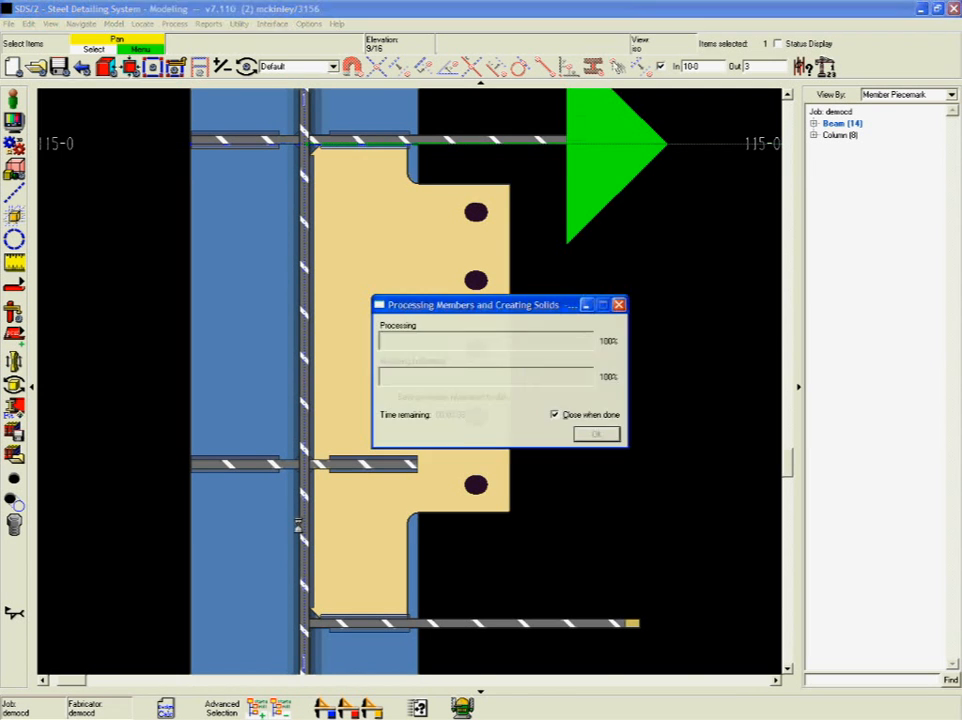